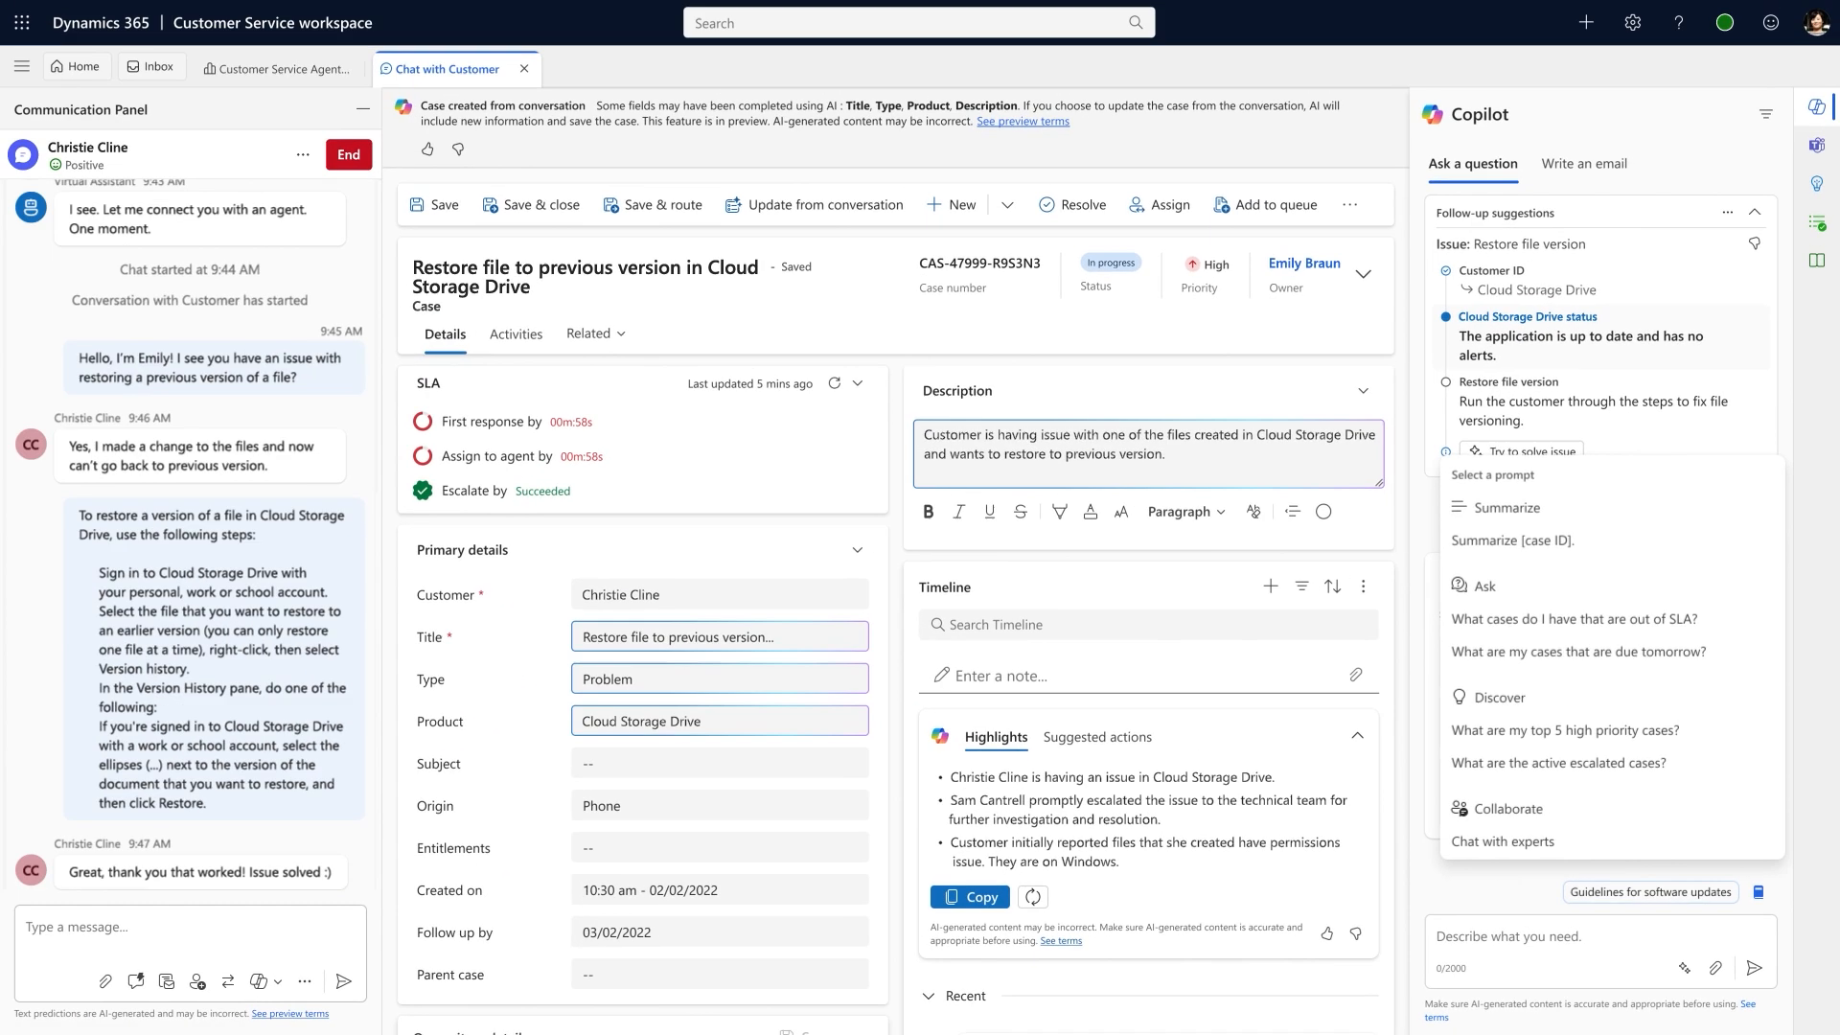
# - Bring up the 'Restore file to previous version in Cloud Storage Drive' case from Pending actions
pyautogui.click(828, 205)
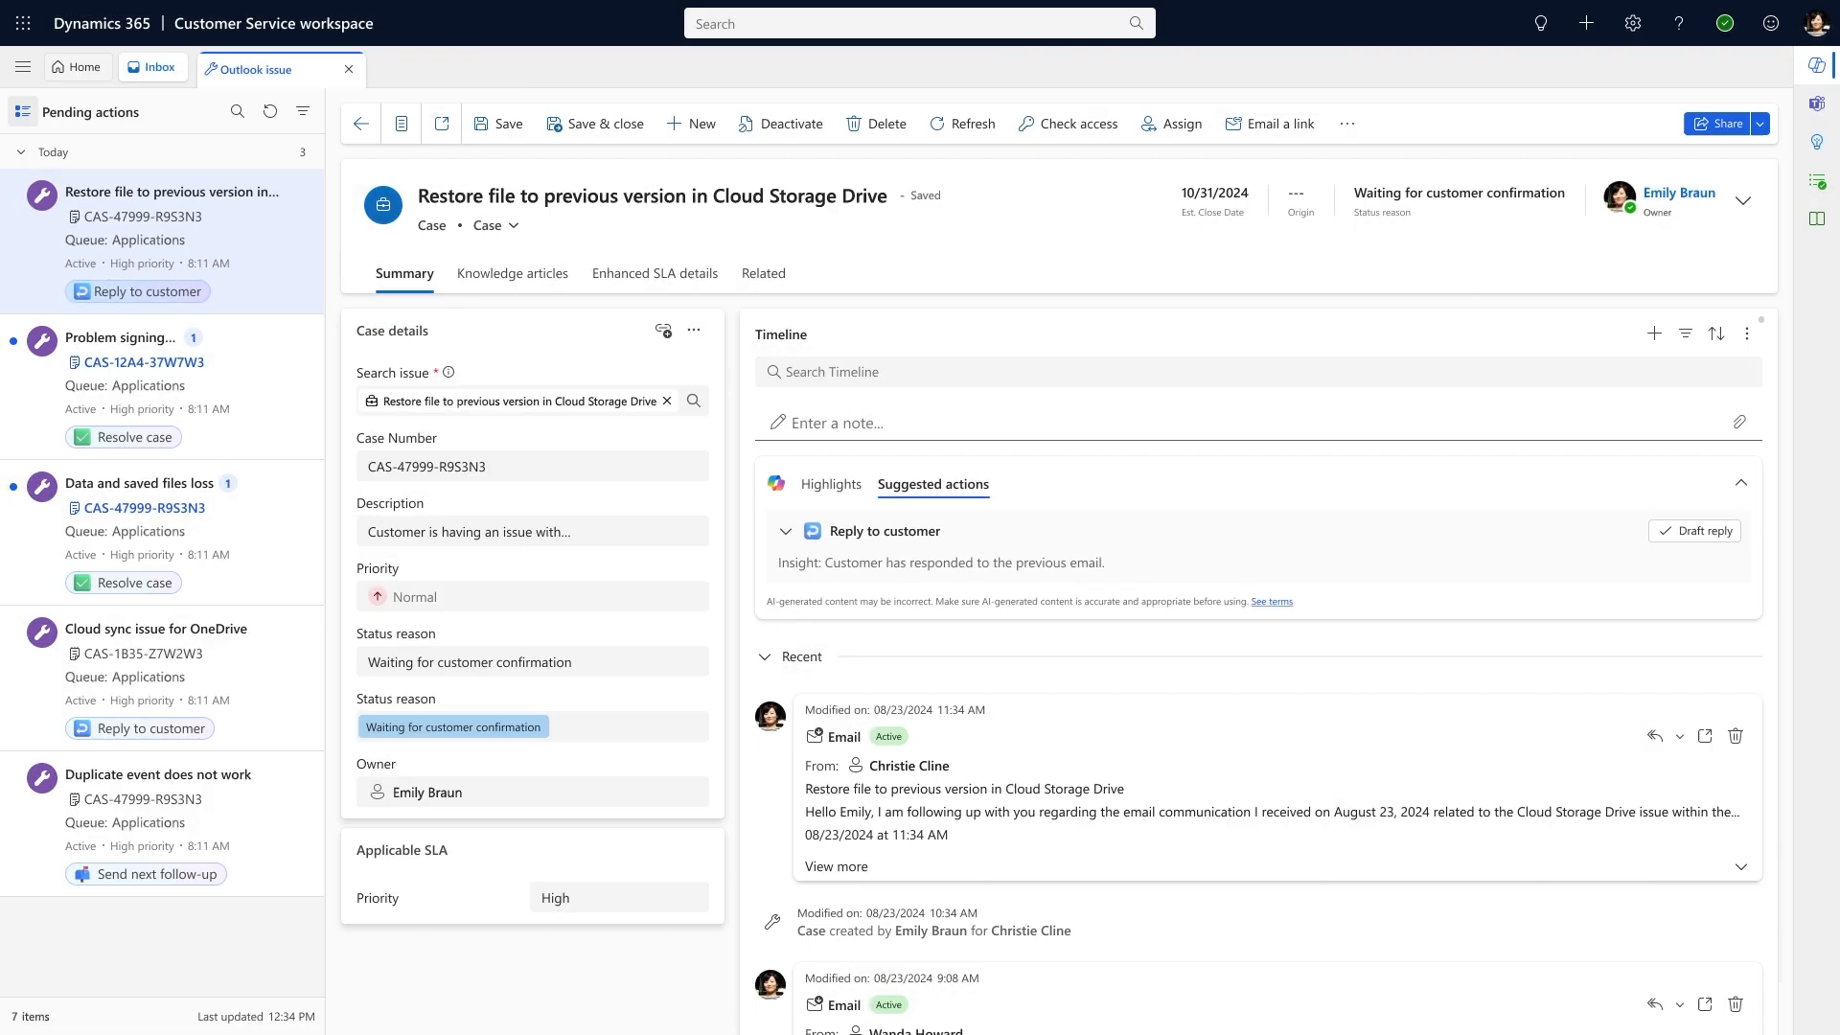
# - Draft the Copilot reply listing account-syncing steps and review it in the editor
pyautogui.click(1696, 530)
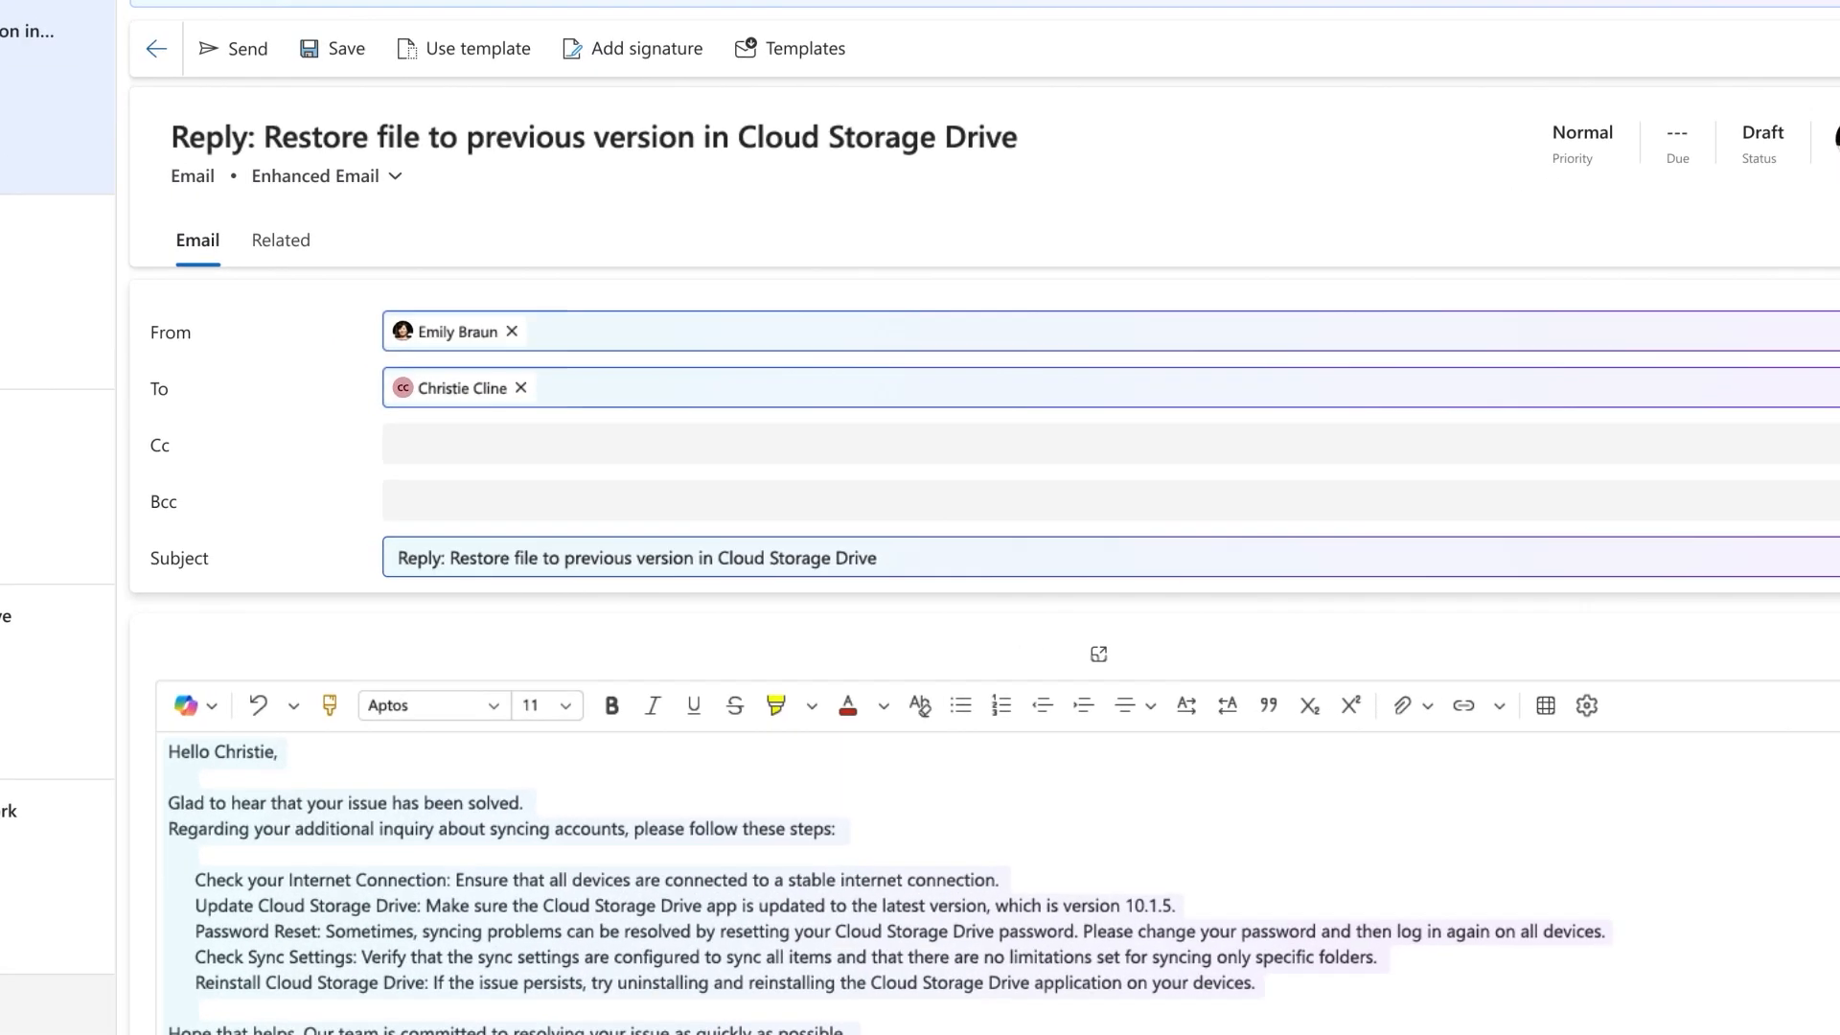
pyautogui.scroll(-3)
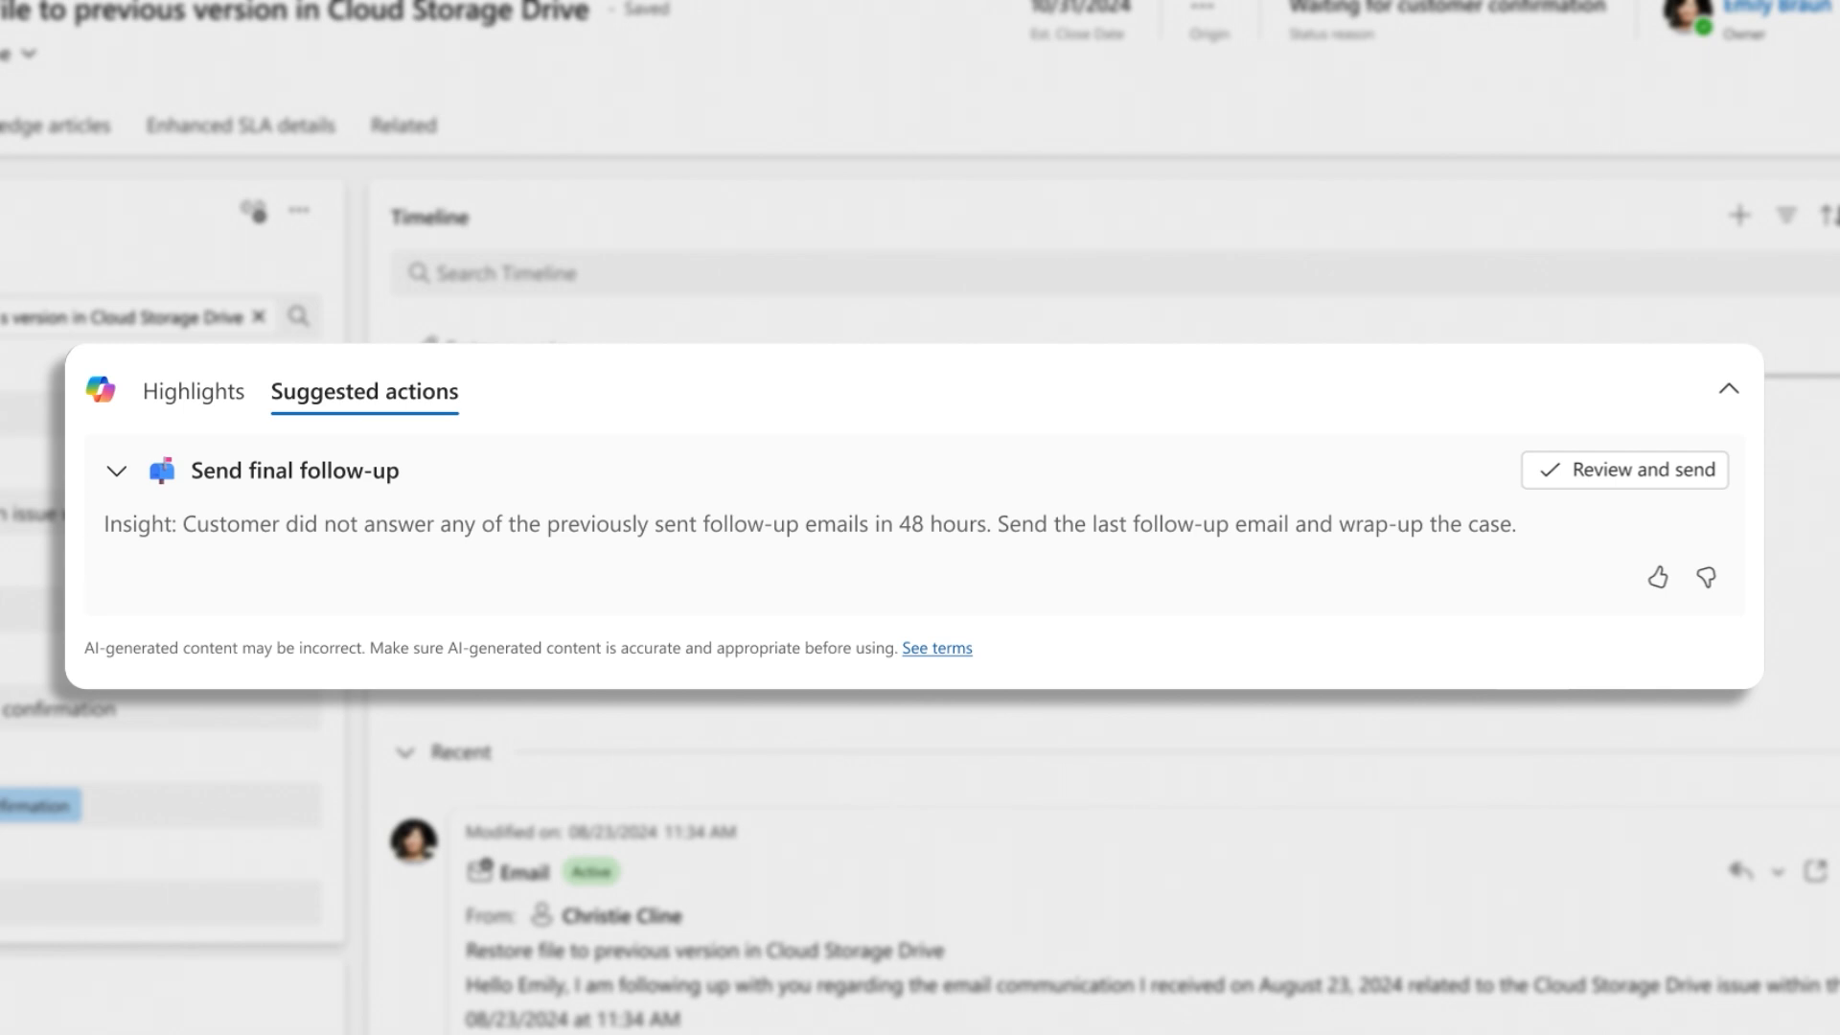
# - Send the final follow-up email, then save the Copilot-suggested symptom, cause and resolution details as Resolved
pyautogui.click(1623, 470)
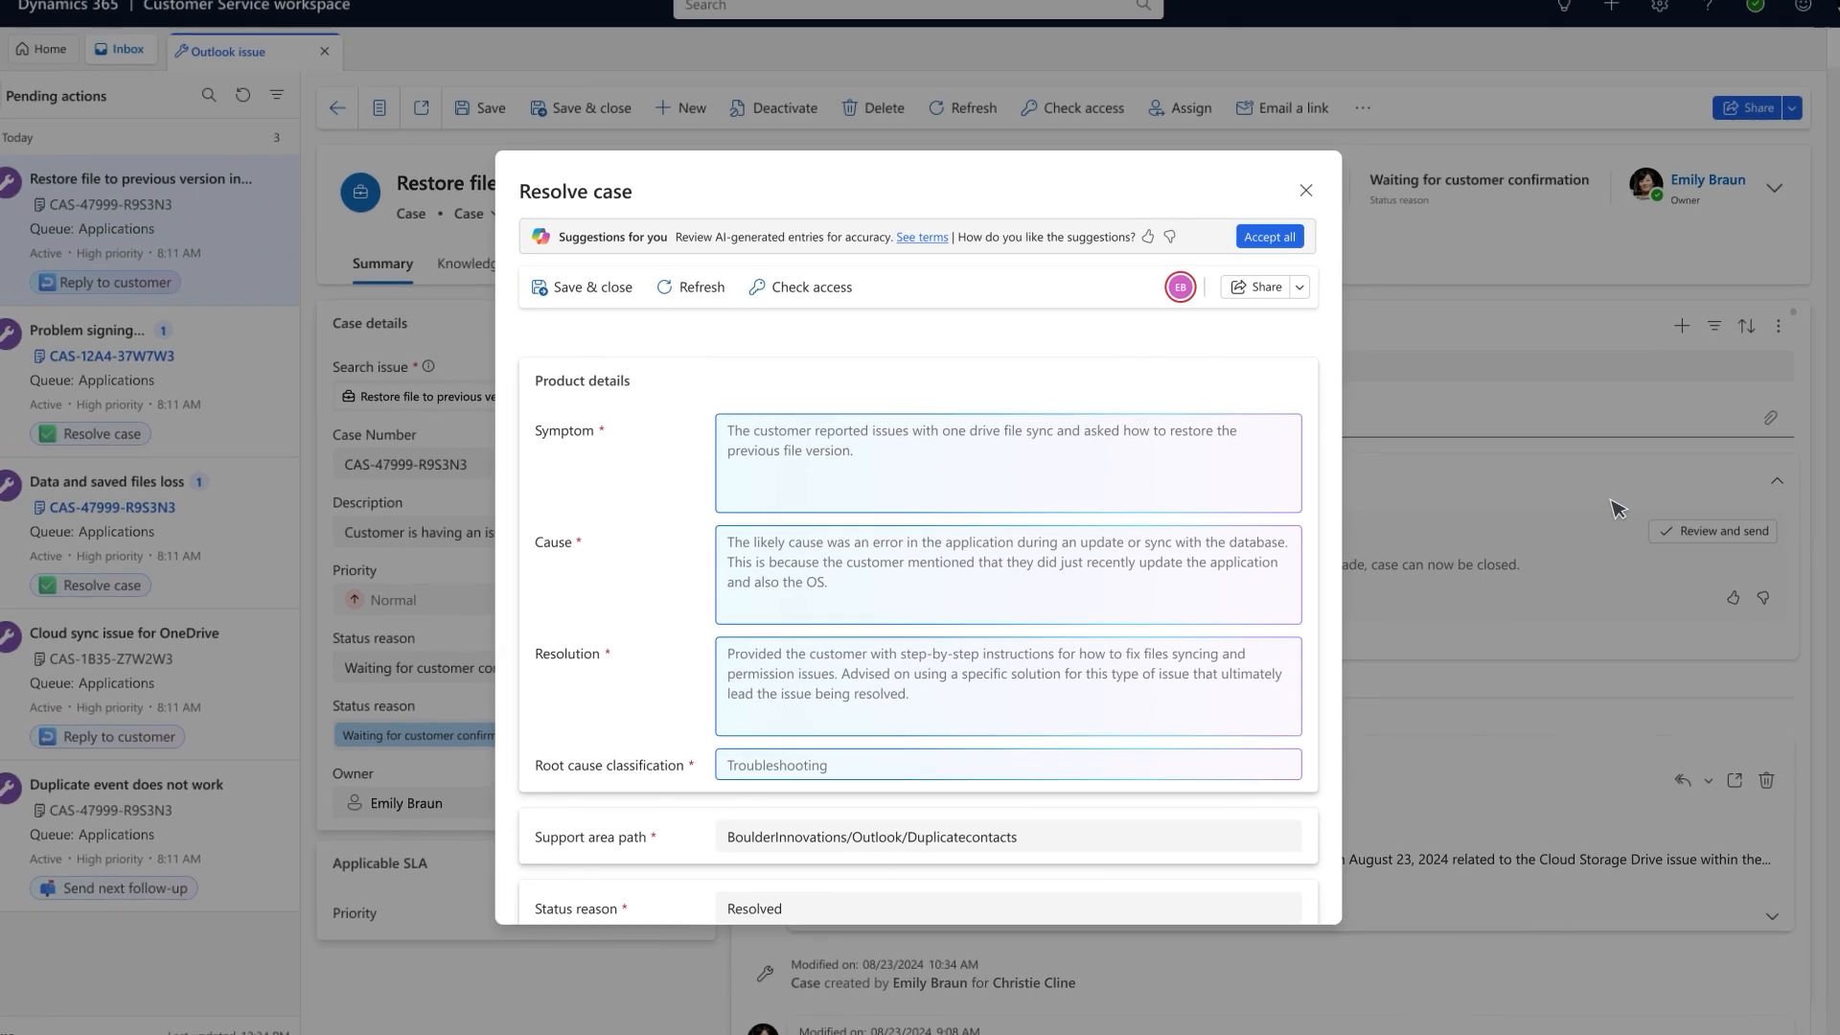
pyautogui.click(1305, 189)
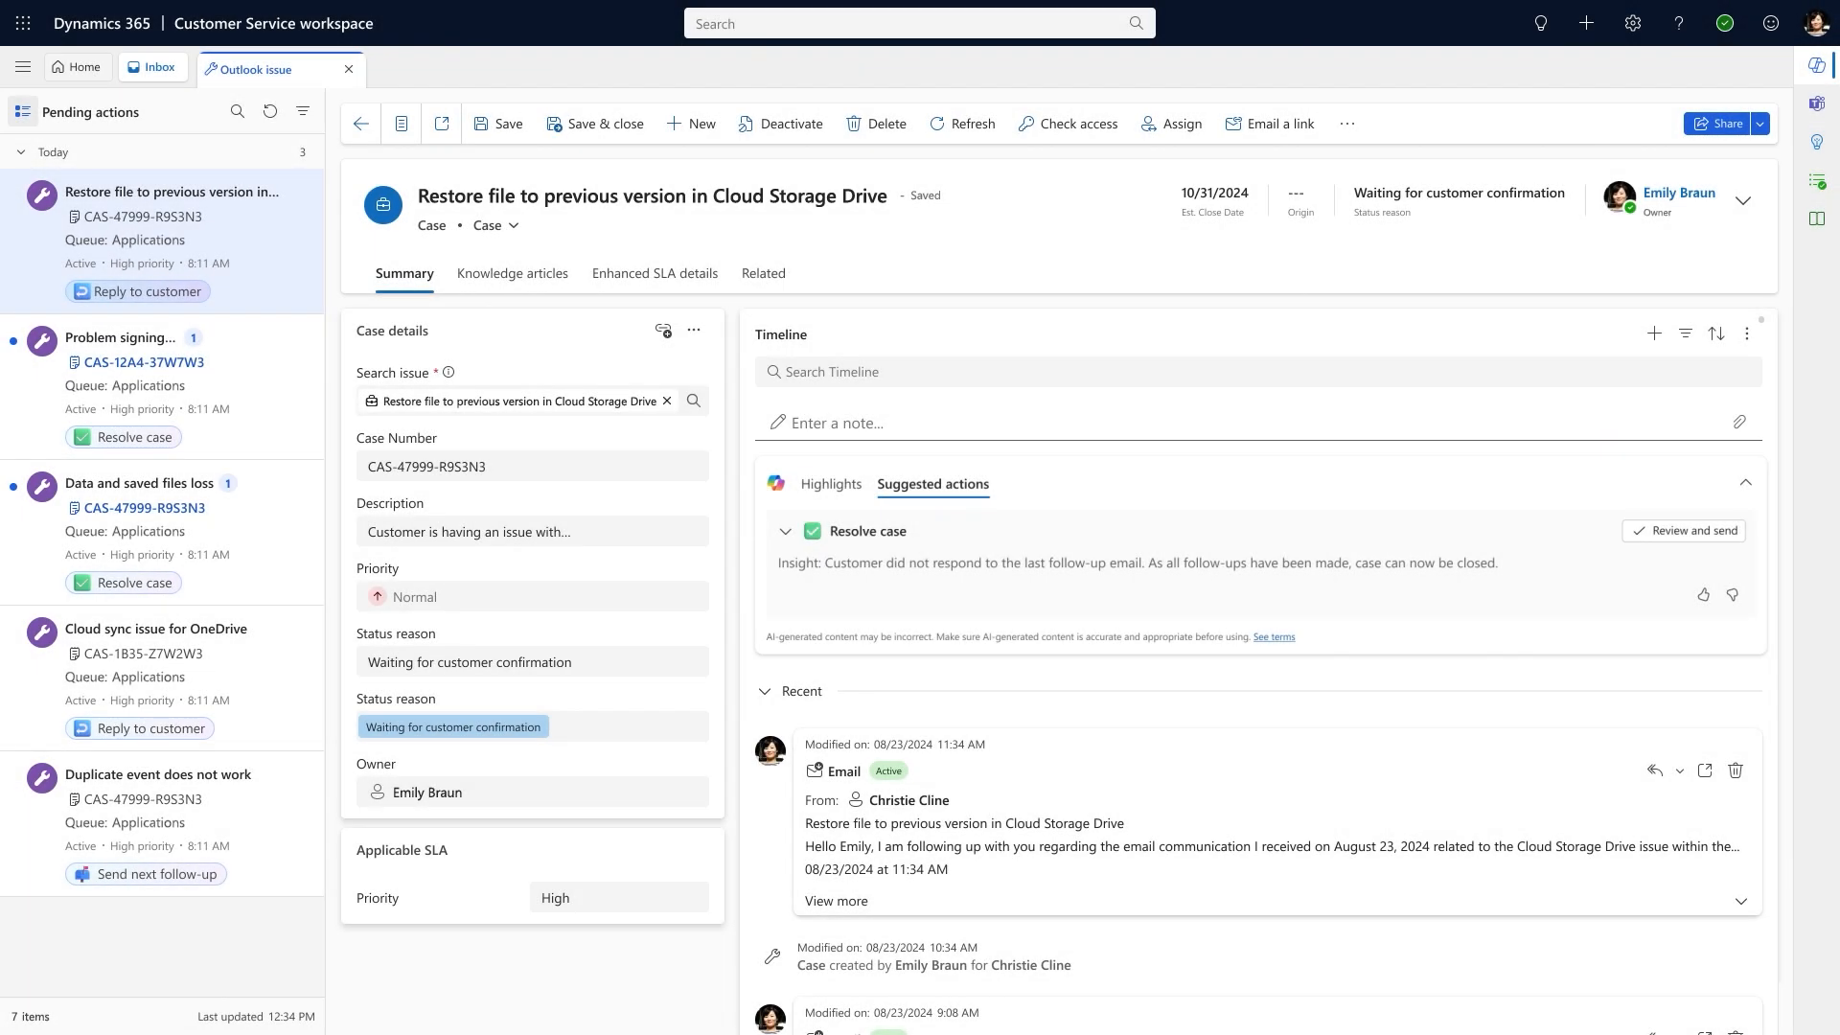